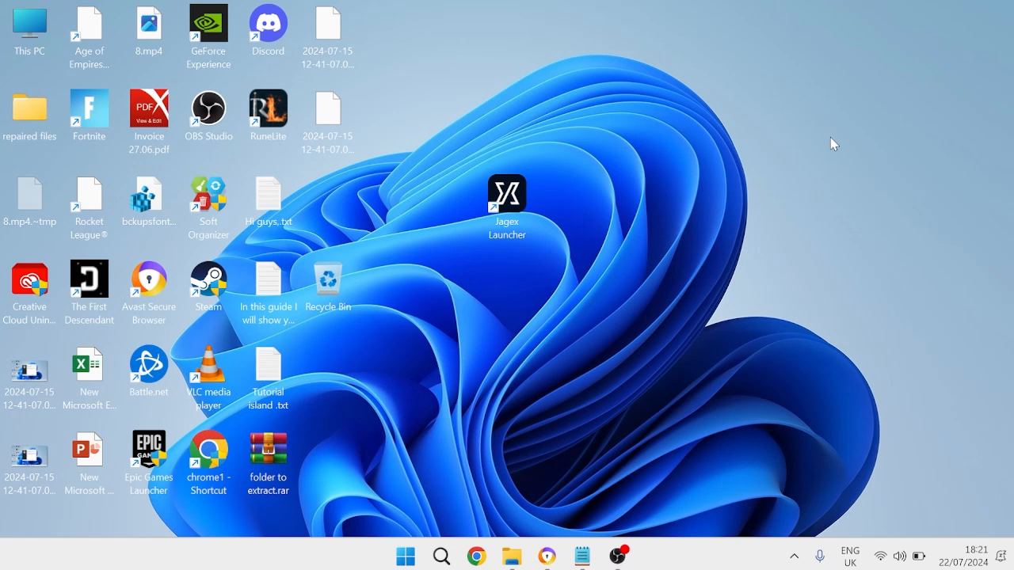
mouse_move(648, 200)
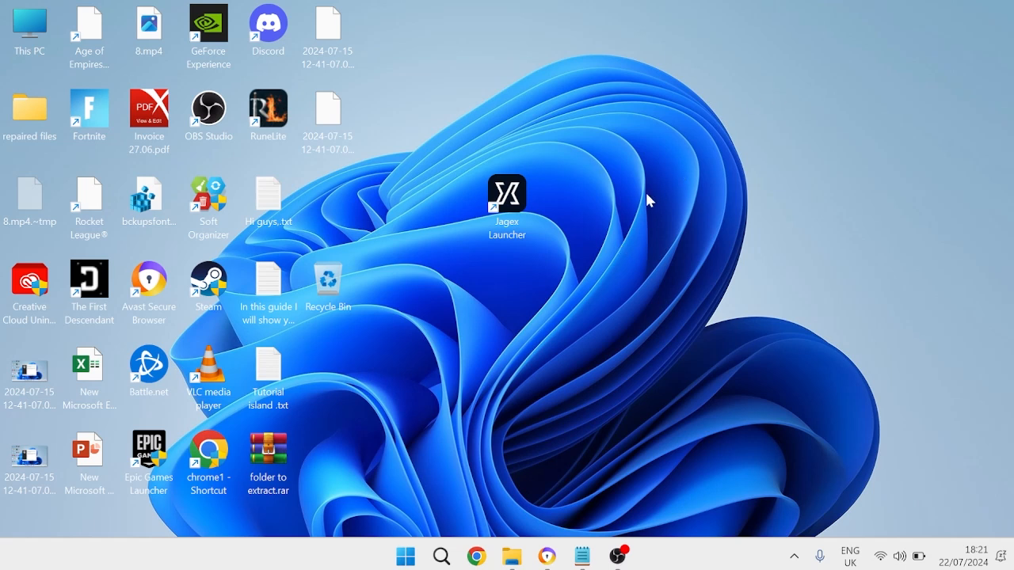
mouse_move(476, 554)
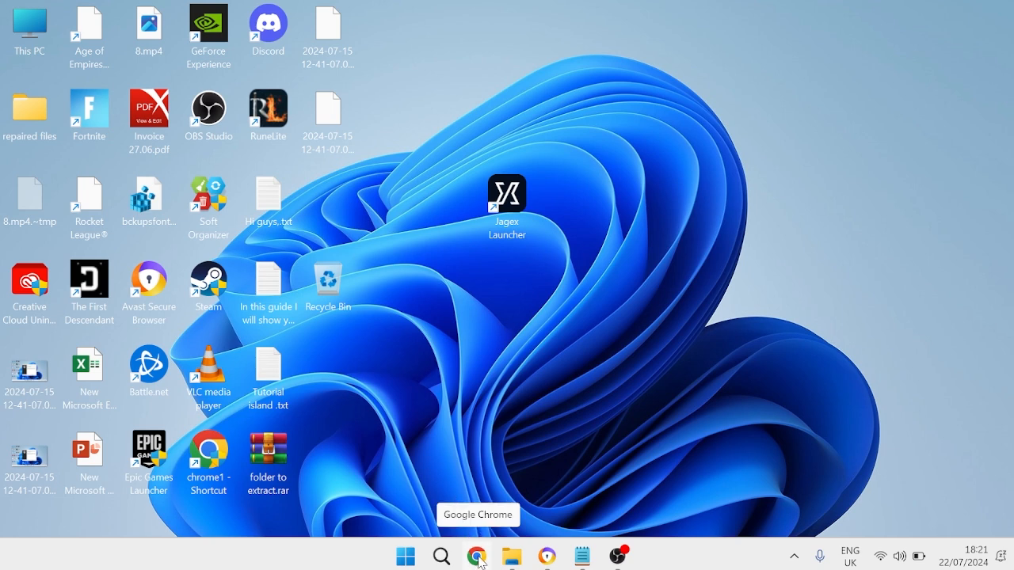
Step: Launch Chrome and open its Task Manager from the More tools menu
left_click(476, 554)
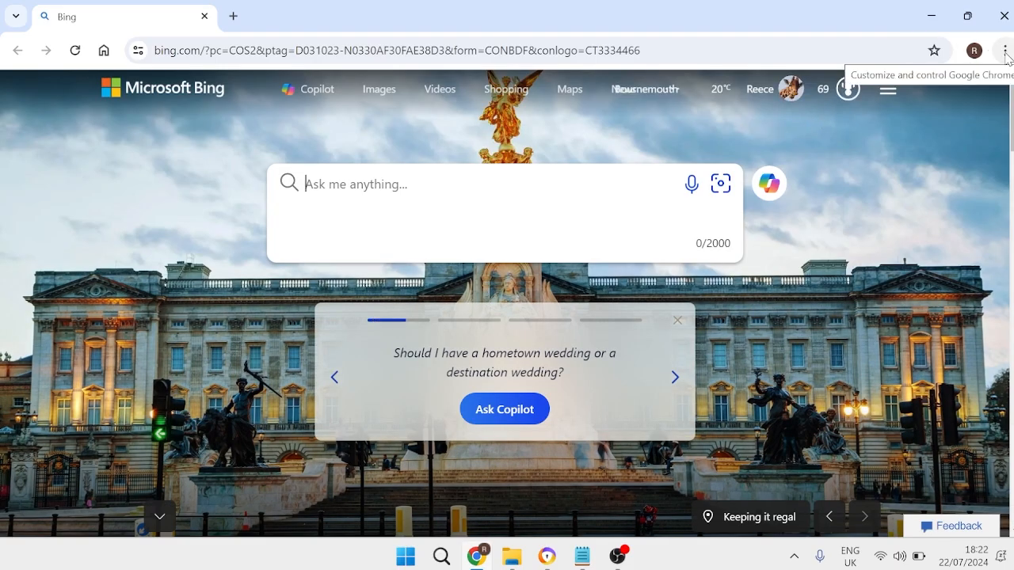
left_click(1003, 50)
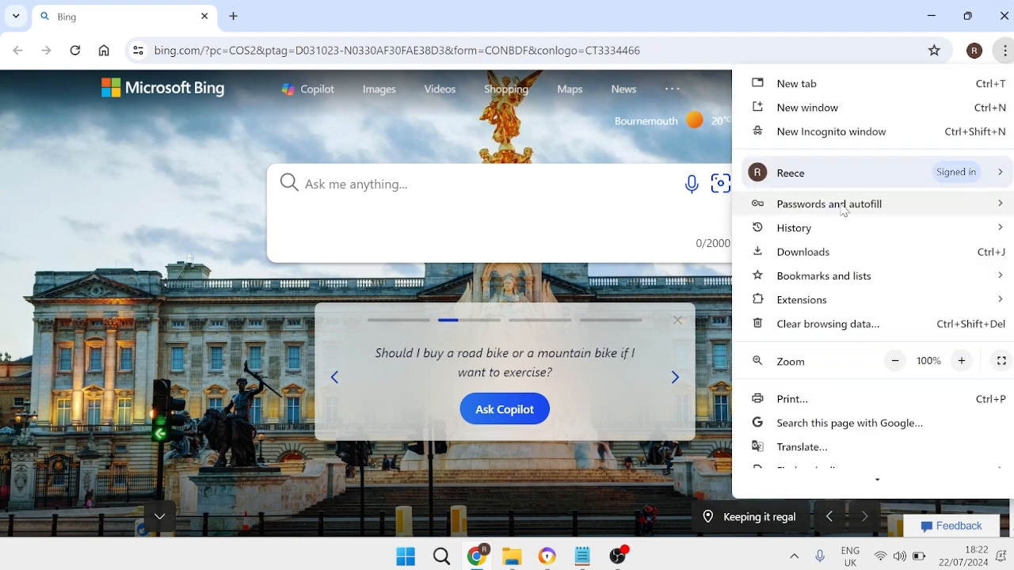
left_click(802, 399)
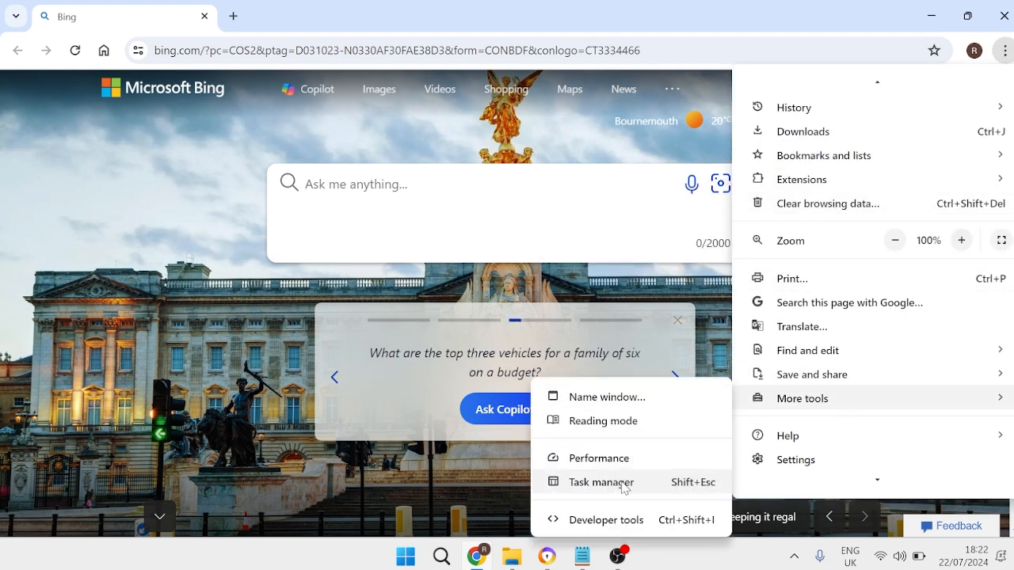
left_click(602, 481)
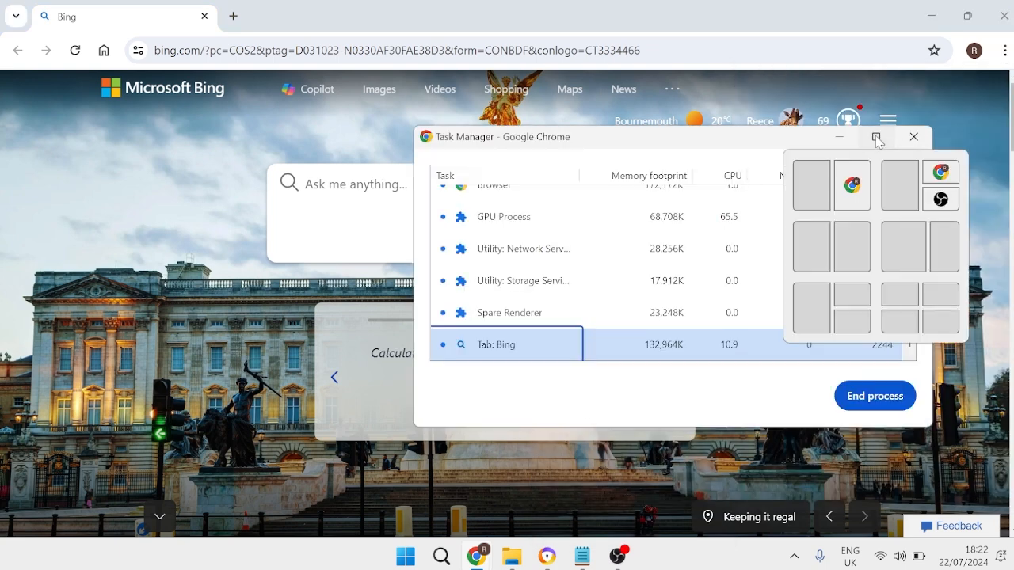
Step: Maximize Task Manager and inspect the GPU Process and Utility: Storage Service rows
left_click(877, 136)
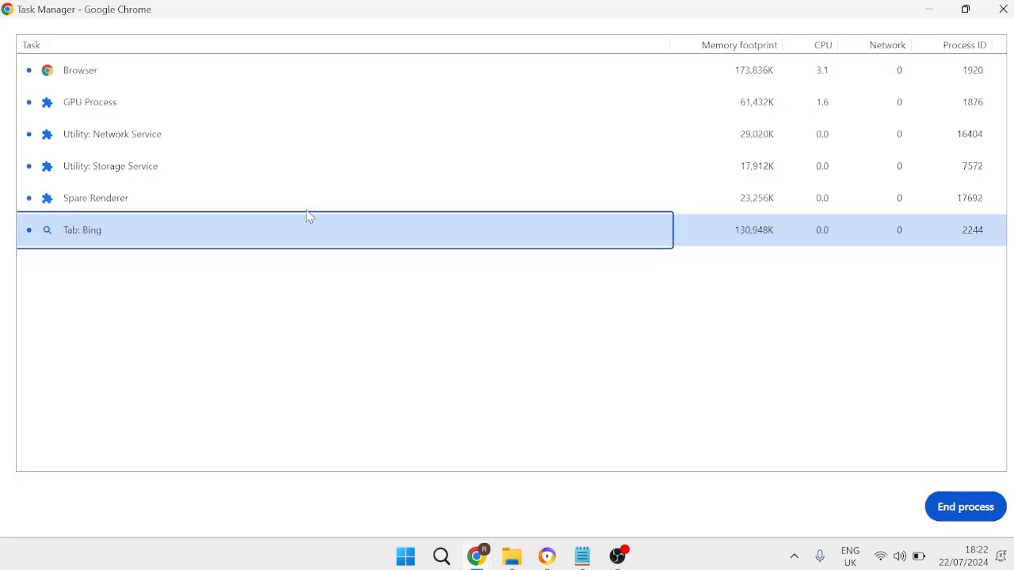
mouse_move(173, 93)
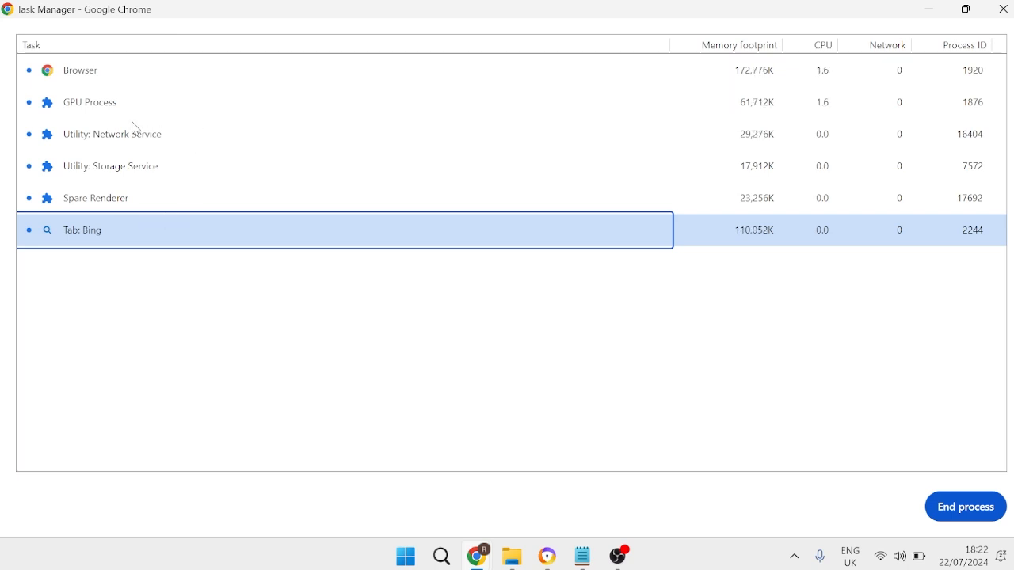
mouse_move(133, 84)
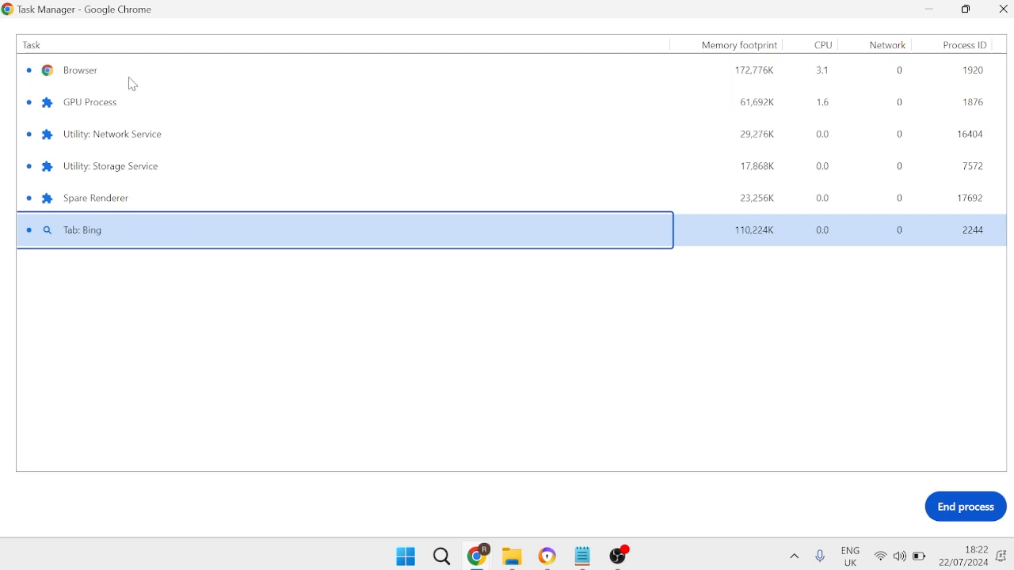
left_click(89, 102)
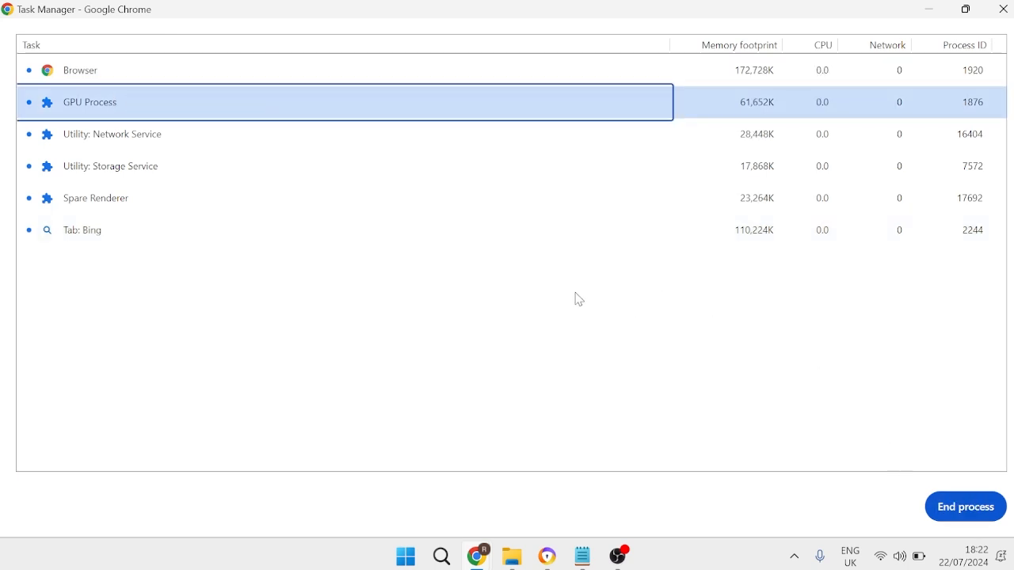
mouse_move(484, 258)
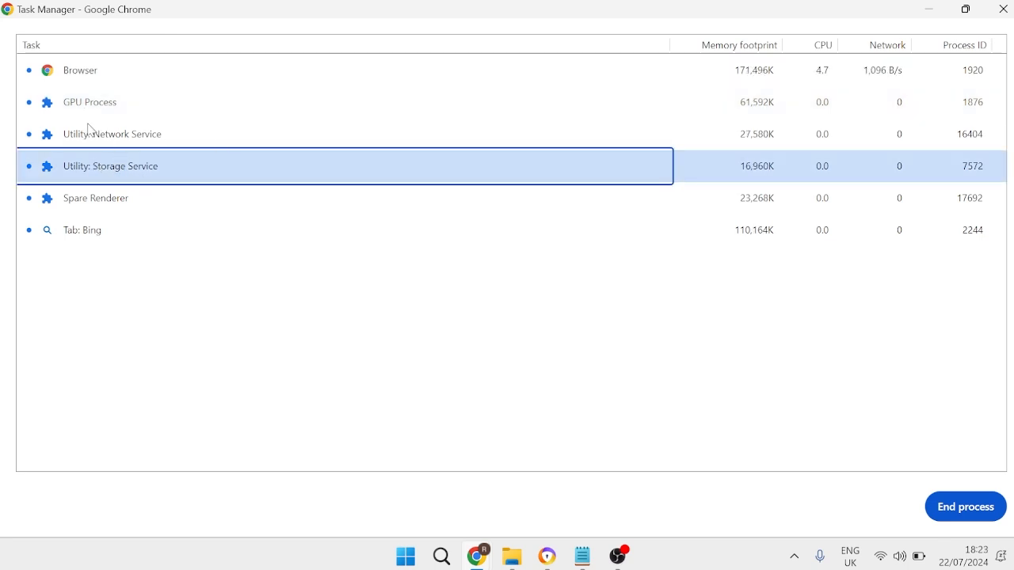
left_click(111, 134)
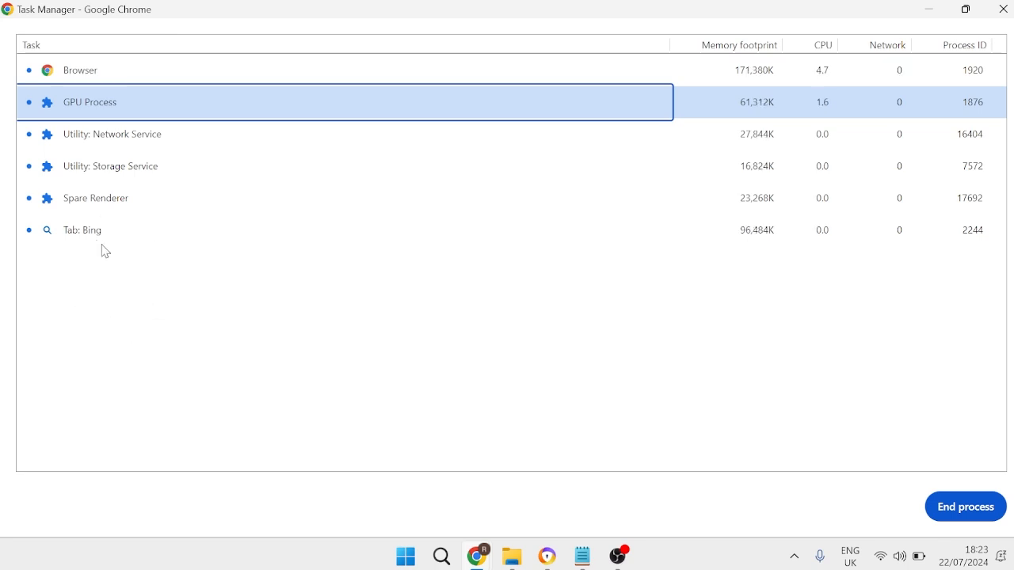
left_click(83, 229)
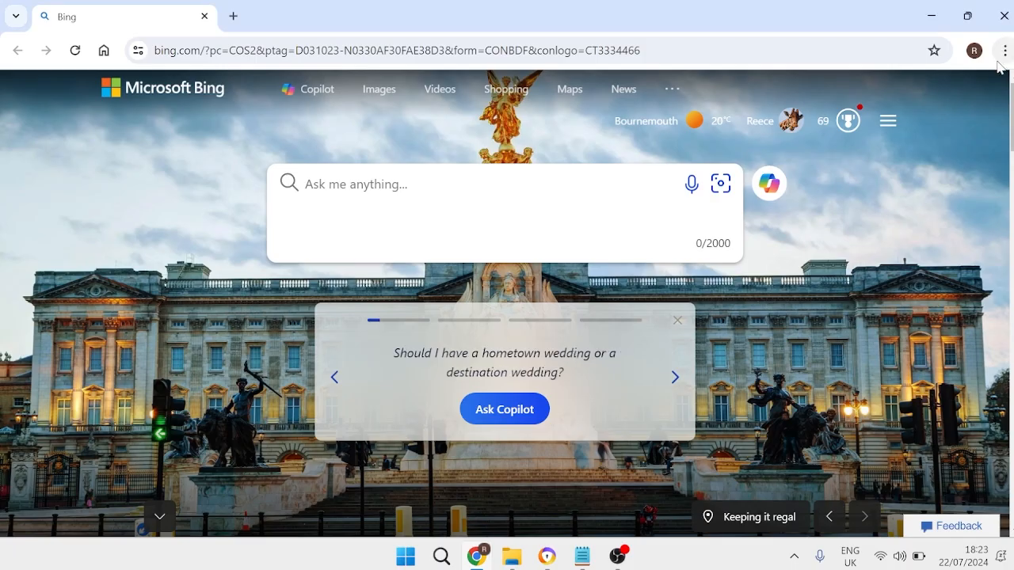
Step: Open the Extensions page from Settings and scroll through the installed extensions
left_click(1004, 50)
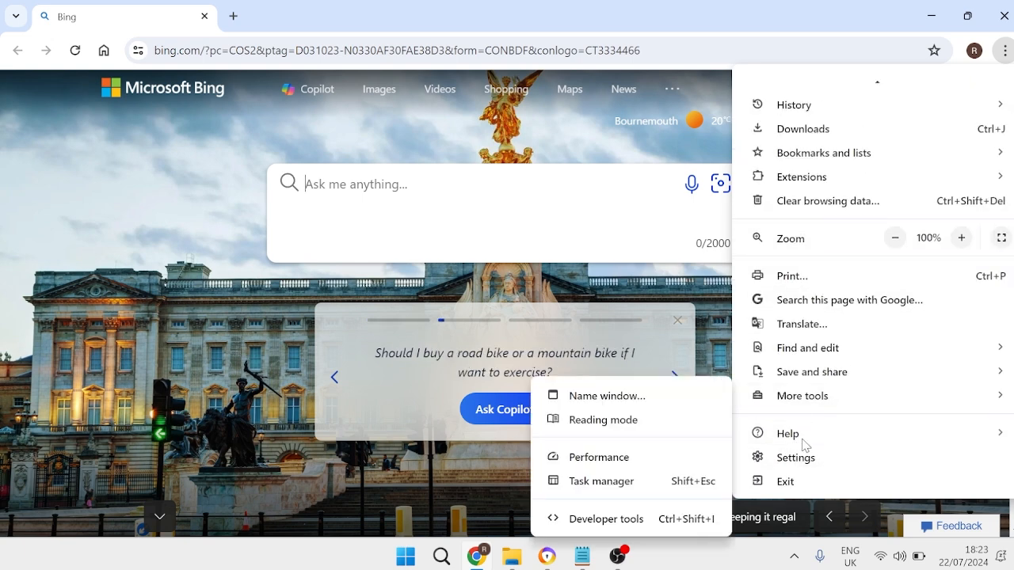
left_click(795, 457)
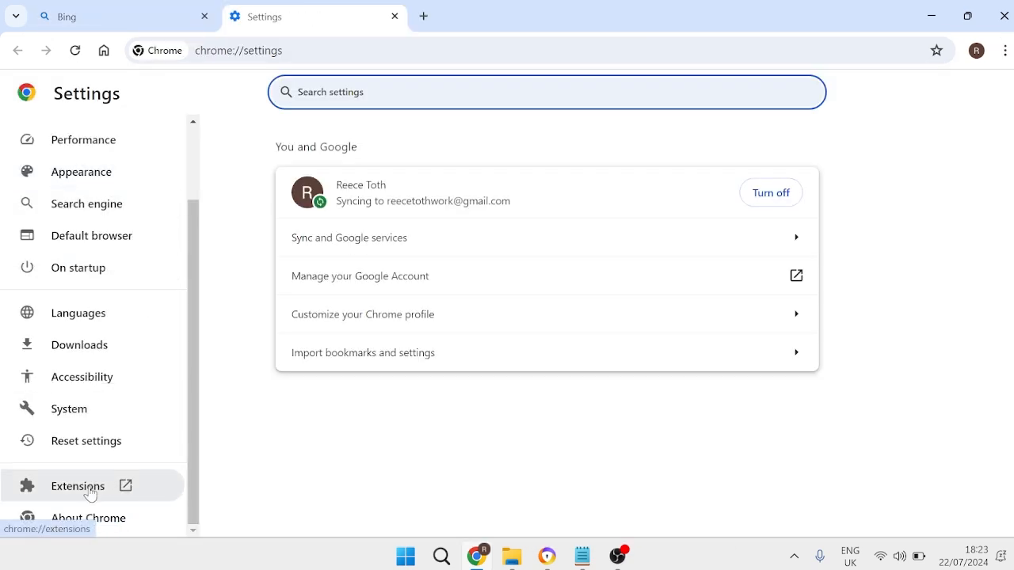
left_click(78, 486)
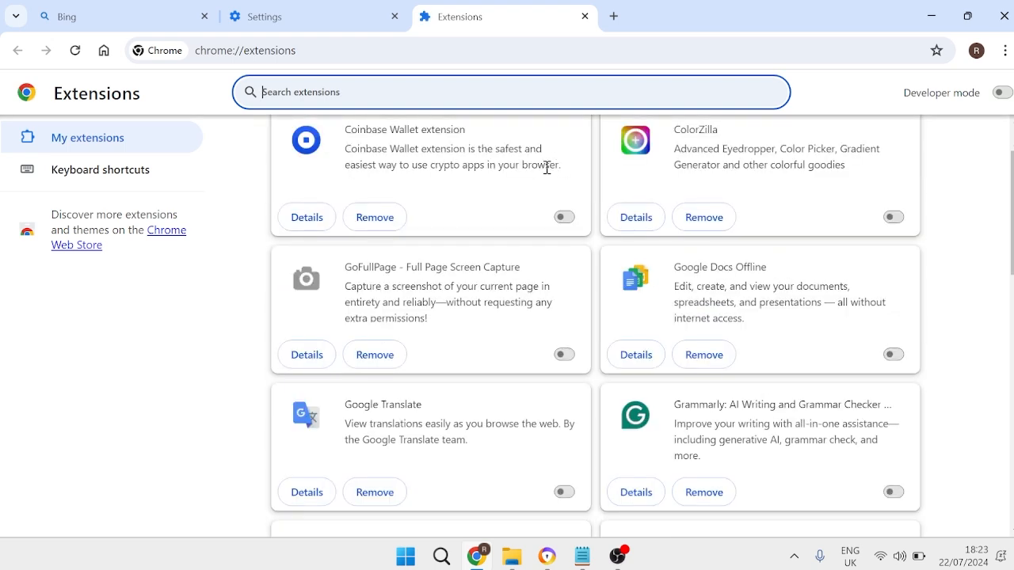
scroll("down", 3)
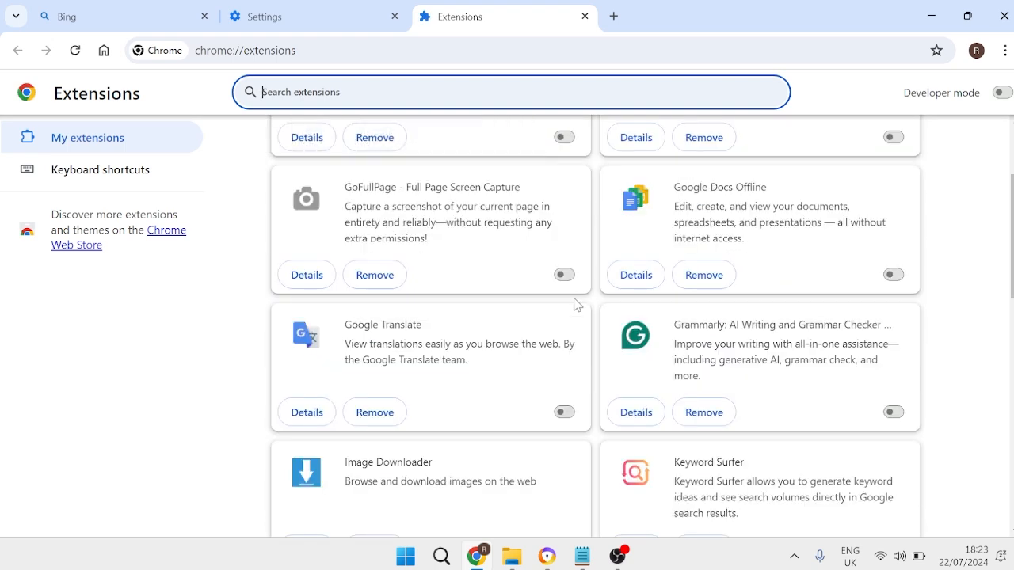
scroll("down", 3)
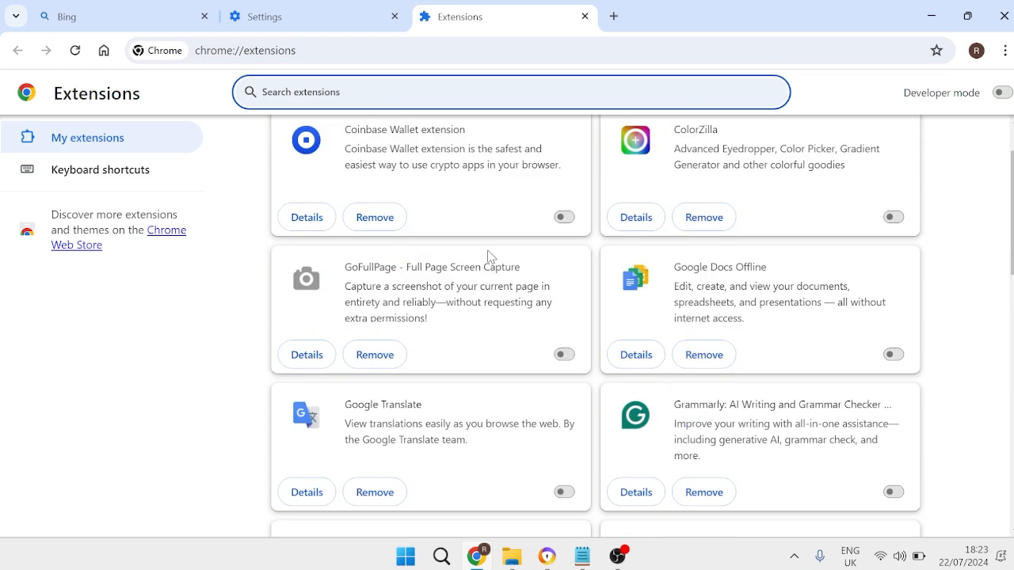
scroll("down", 3)
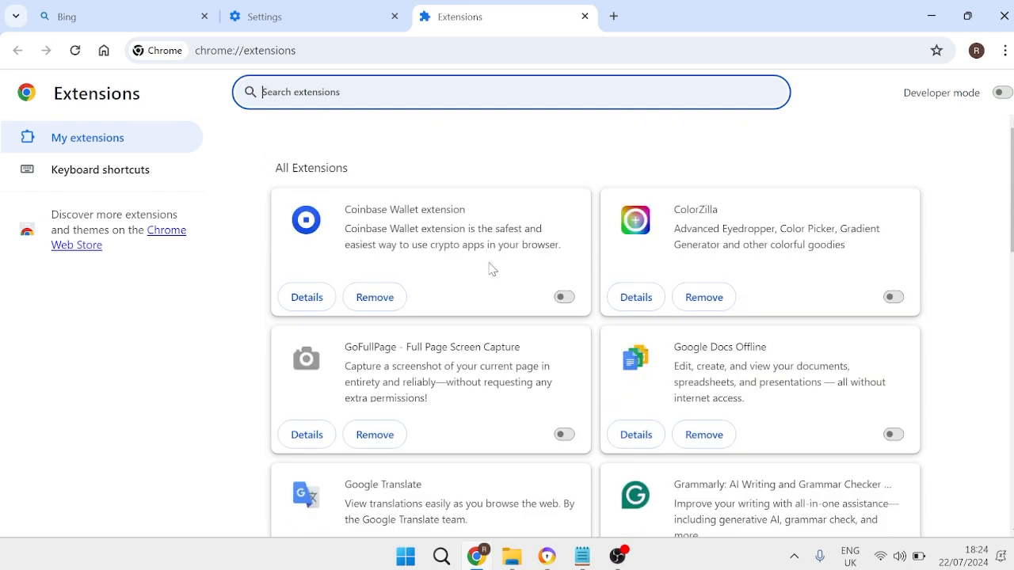
mouse_move(585, 15)
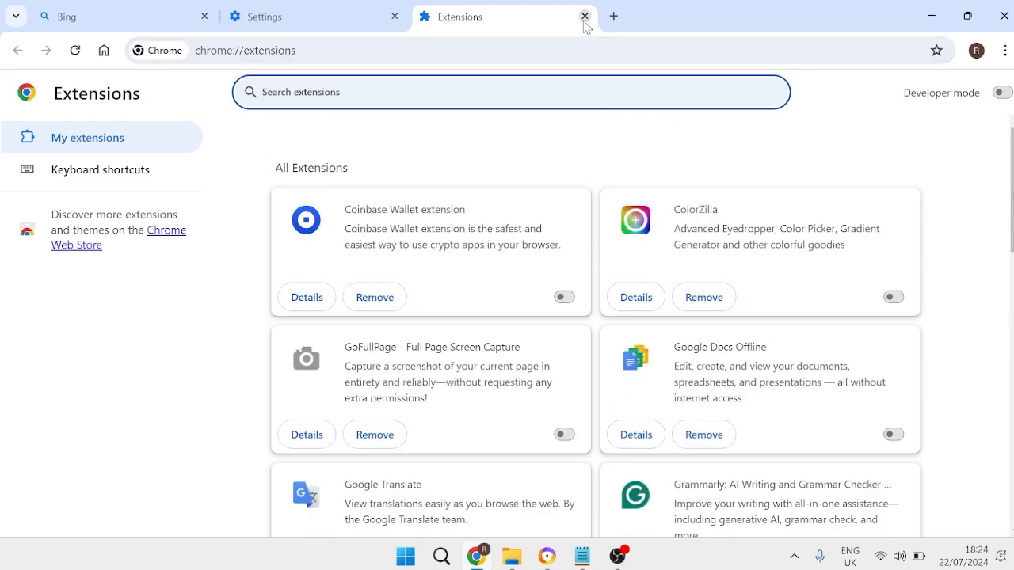
Step: Close the Extensions tab and restore settings to their original defaults under Reset settings
left_click(585, 16)
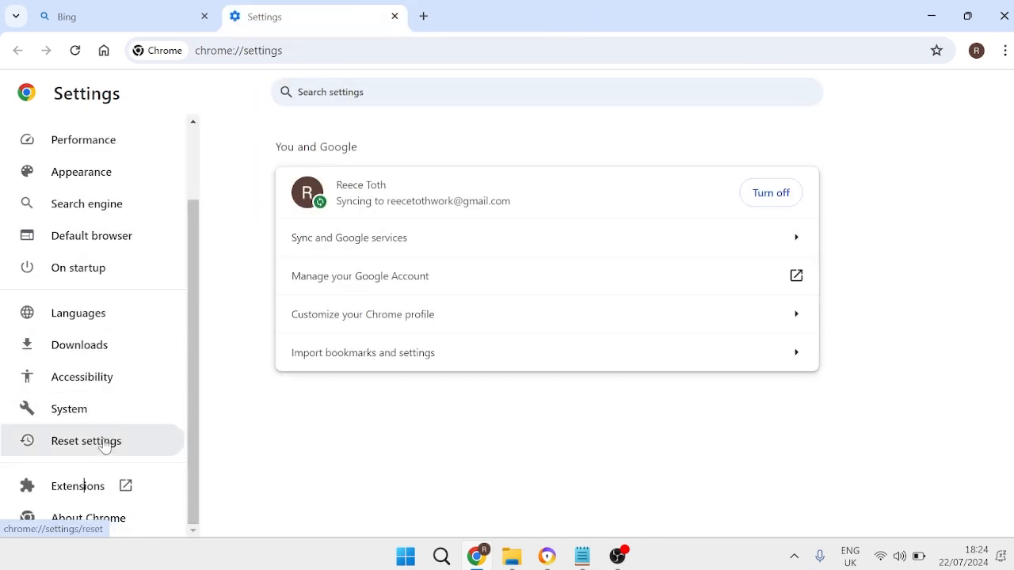
left_click(86, 441)
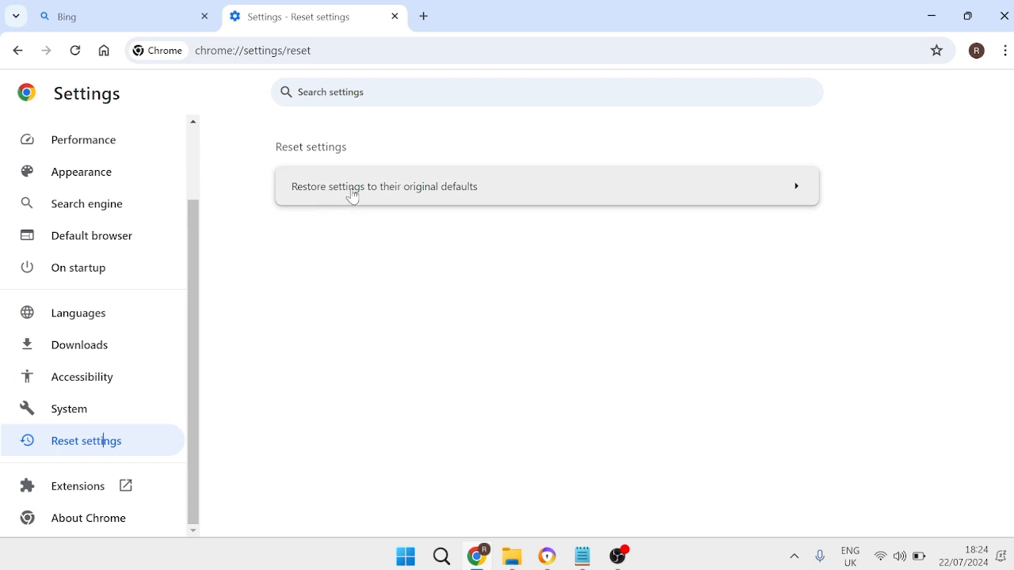
left_click(384, 186)
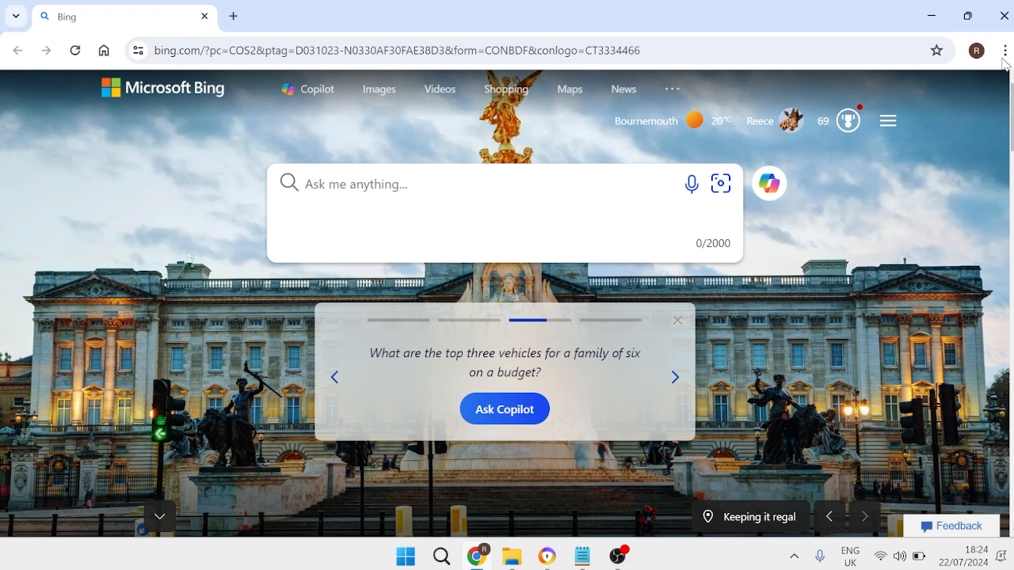
Step: Clear all-time browsing history, cookies and cached images and files
left_click(1005, 50)
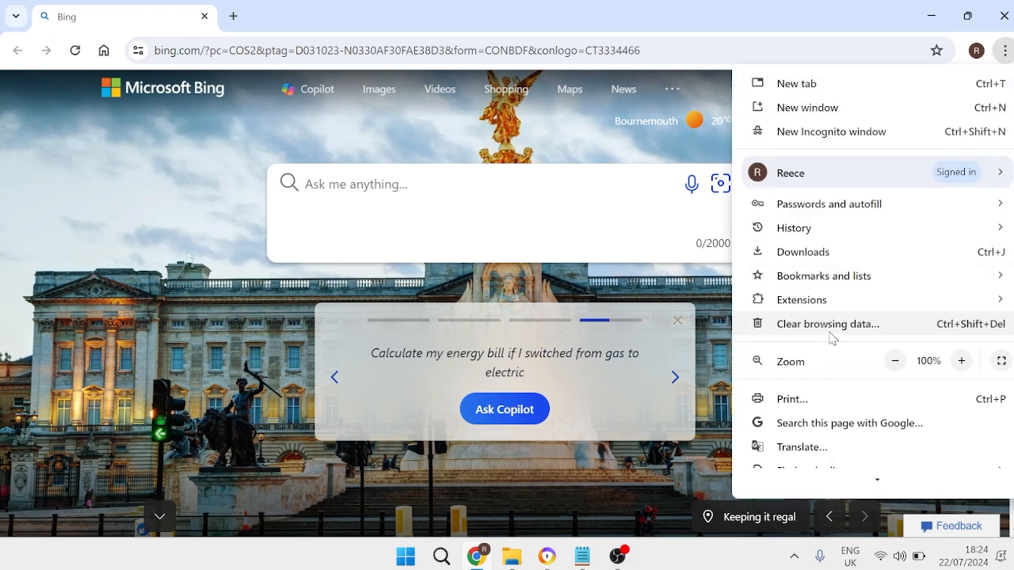
left_click(828, 323)
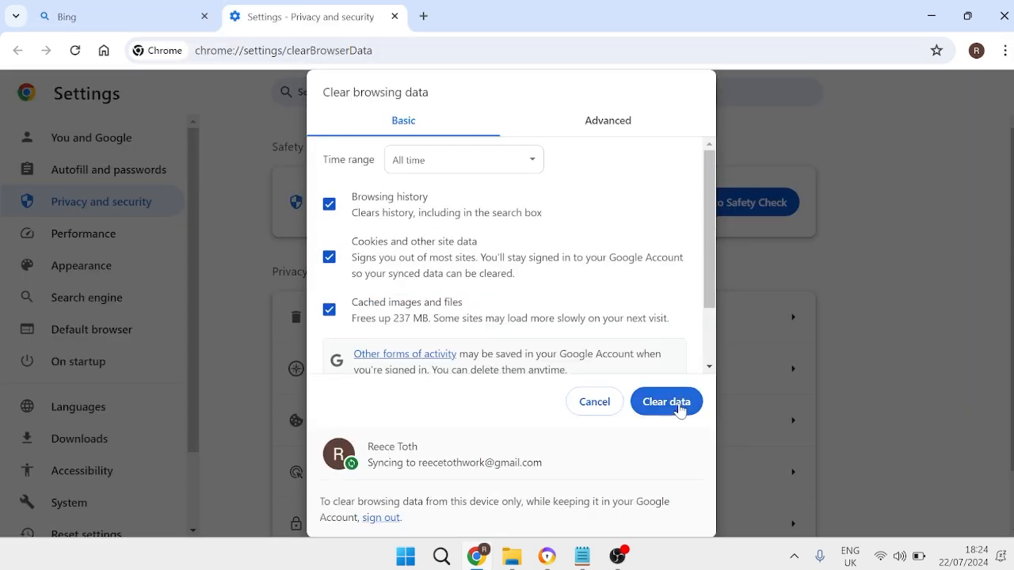
left_click(665, 401)
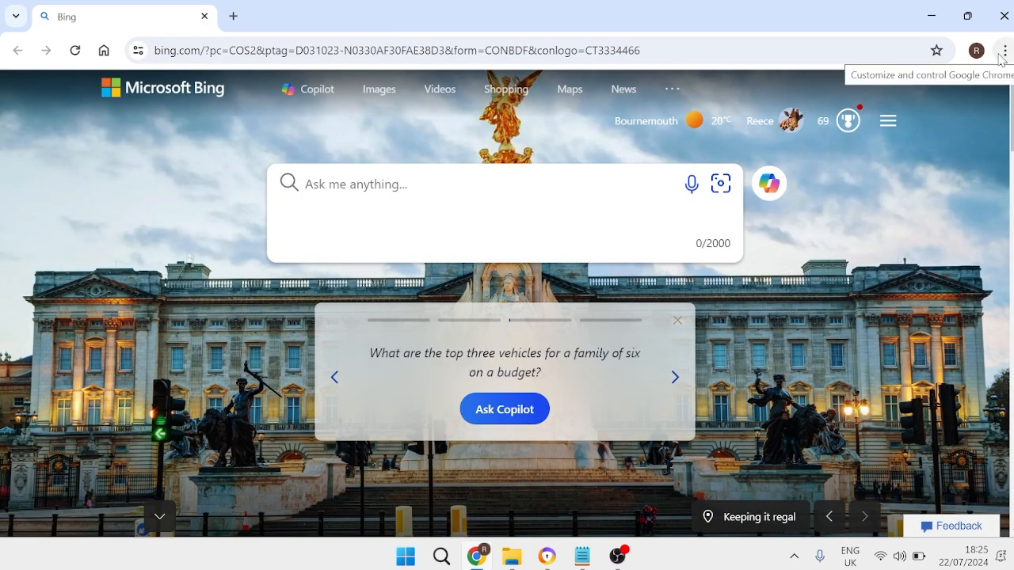
Step: Search settings for 'preload' and switch the Preload pages toggle off
left_click(1004, 49)
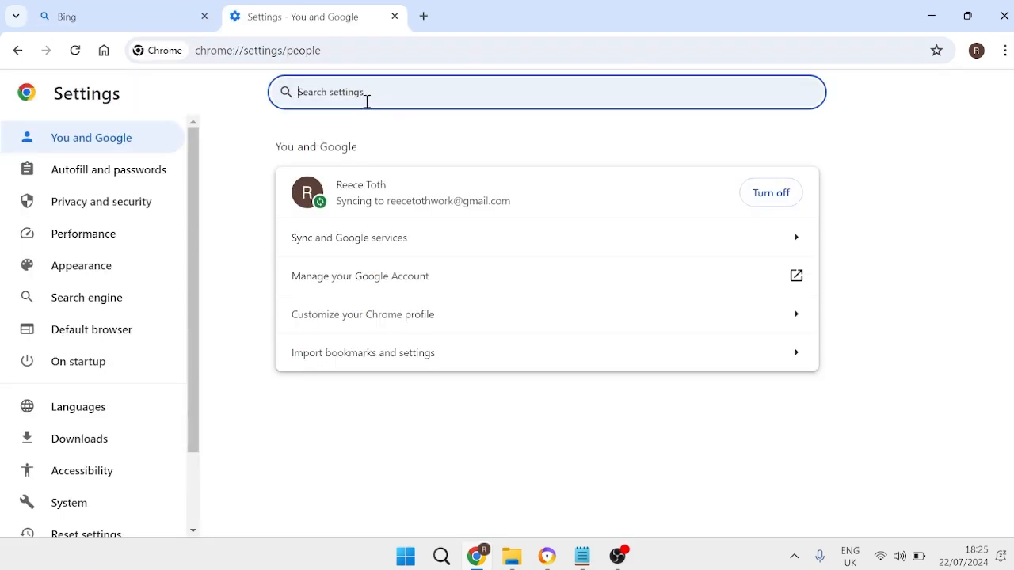
type("p")
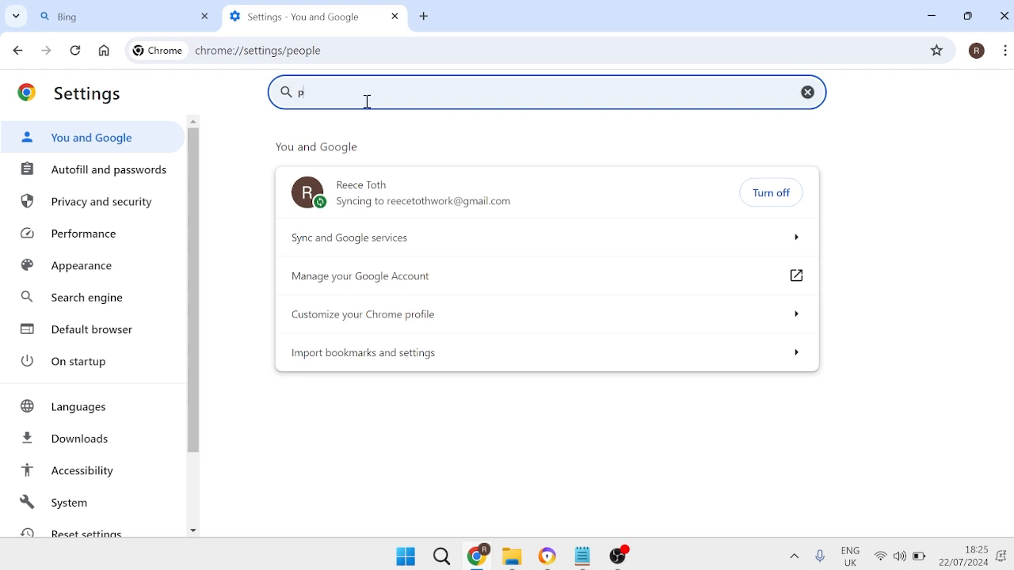
type("reload")
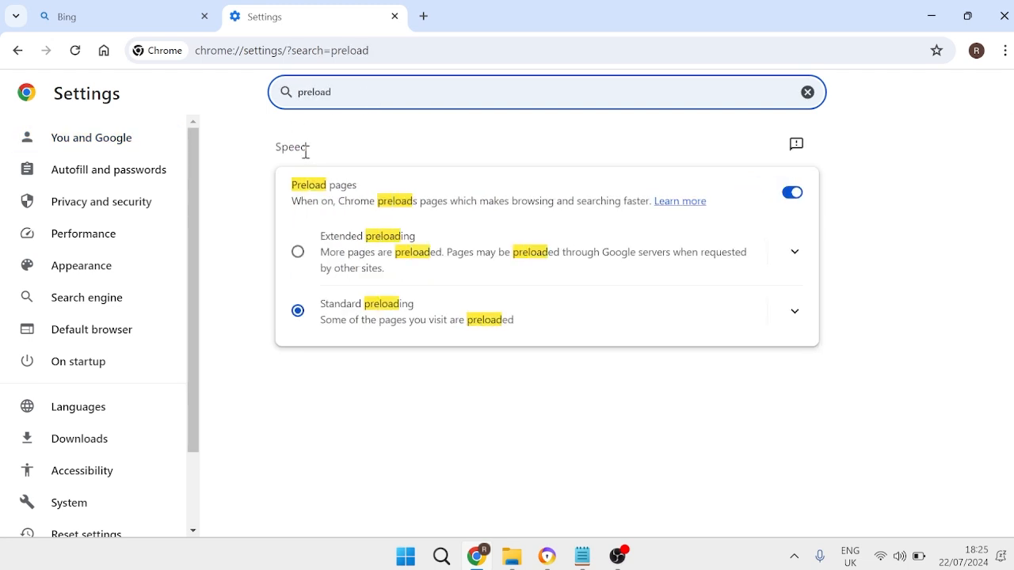
mouse_move(380, 196)
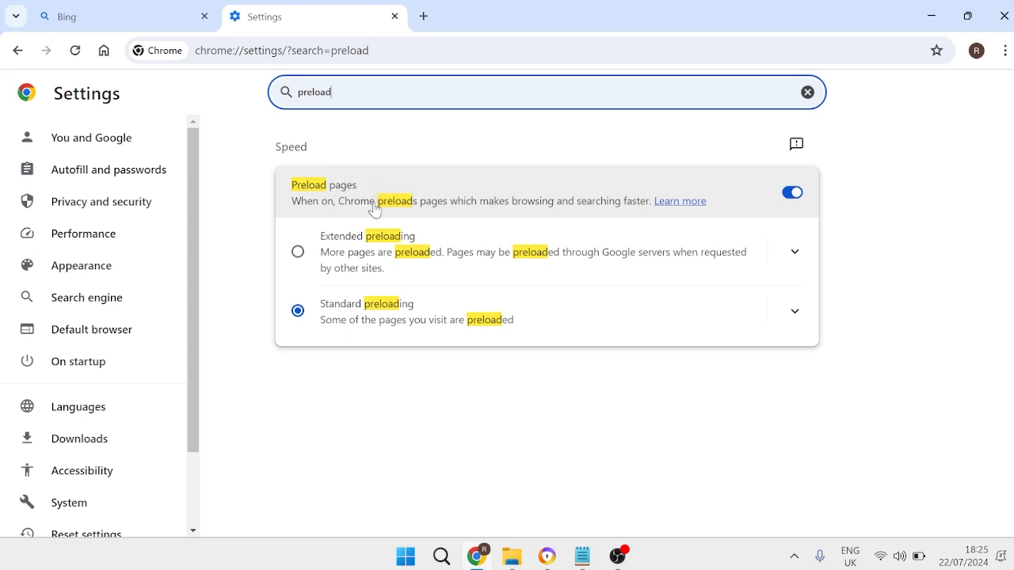
mouse_move(401, 197)
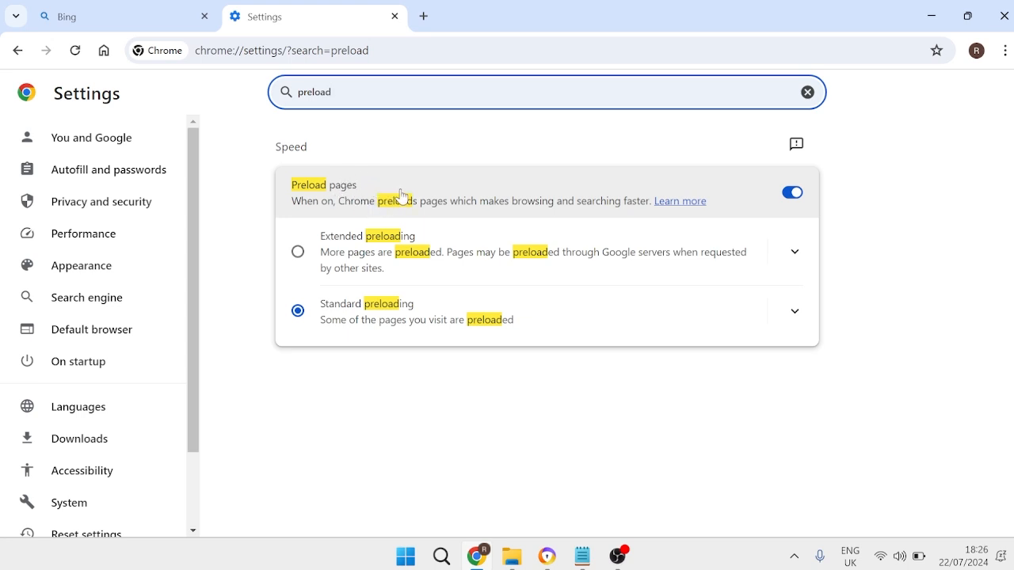
mouse_move(388, 191)
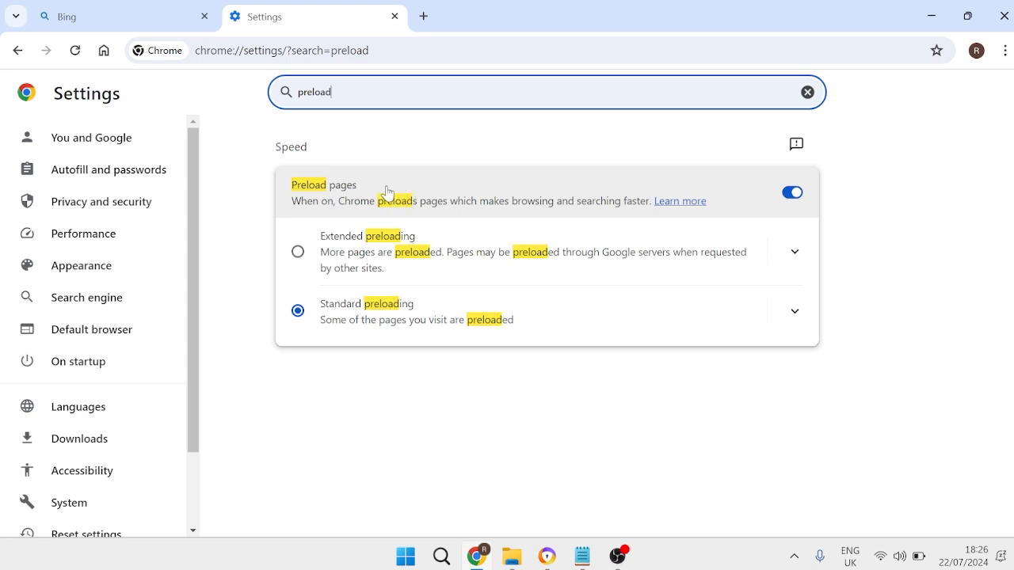
mouse_move(417, 180)
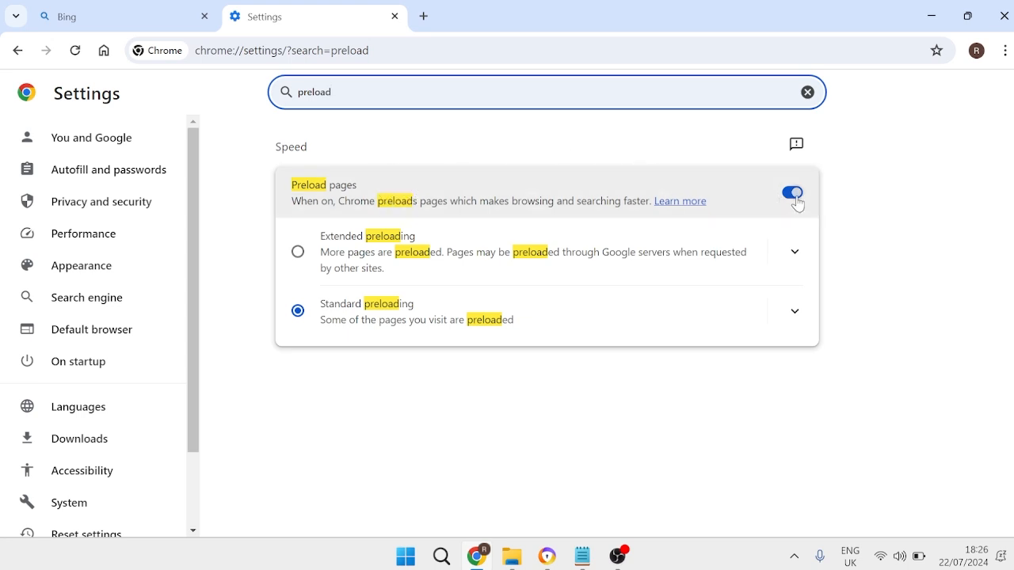
left_click(792, 193)
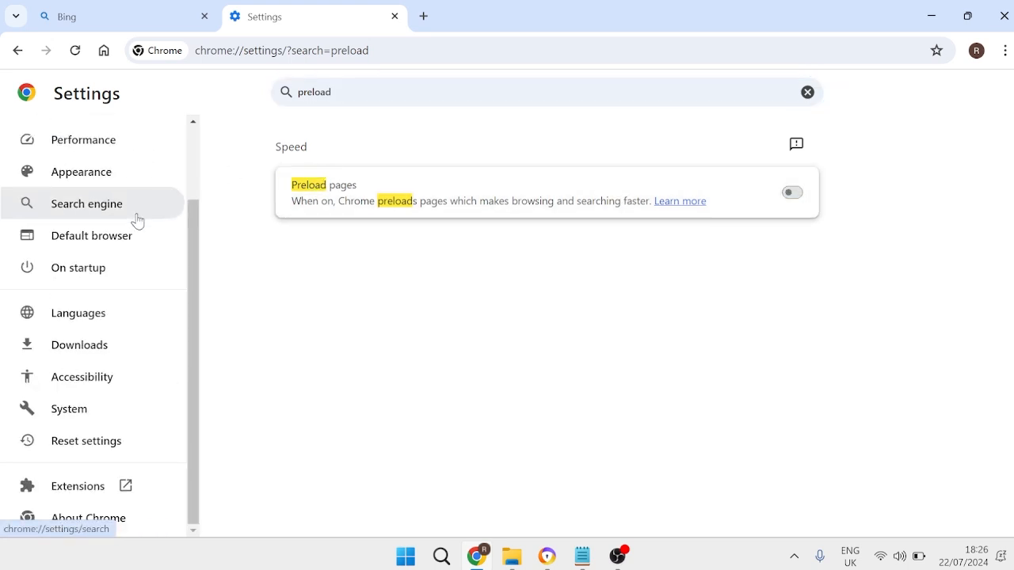
mouse_move(88, 518)
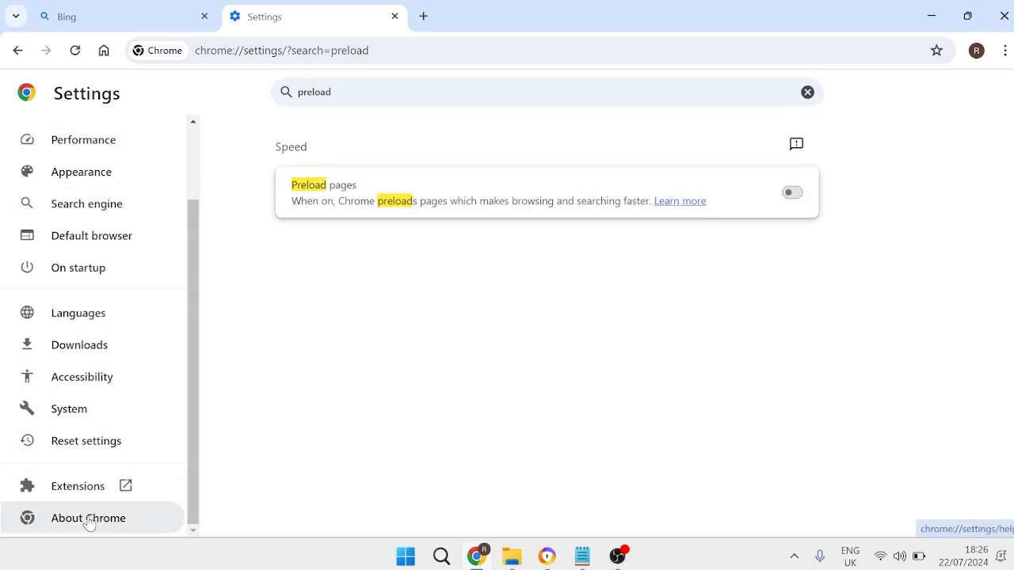
Step: Open About Chrome to view version 123.0.6312.86 and its update-check error
left_click(88, 518)
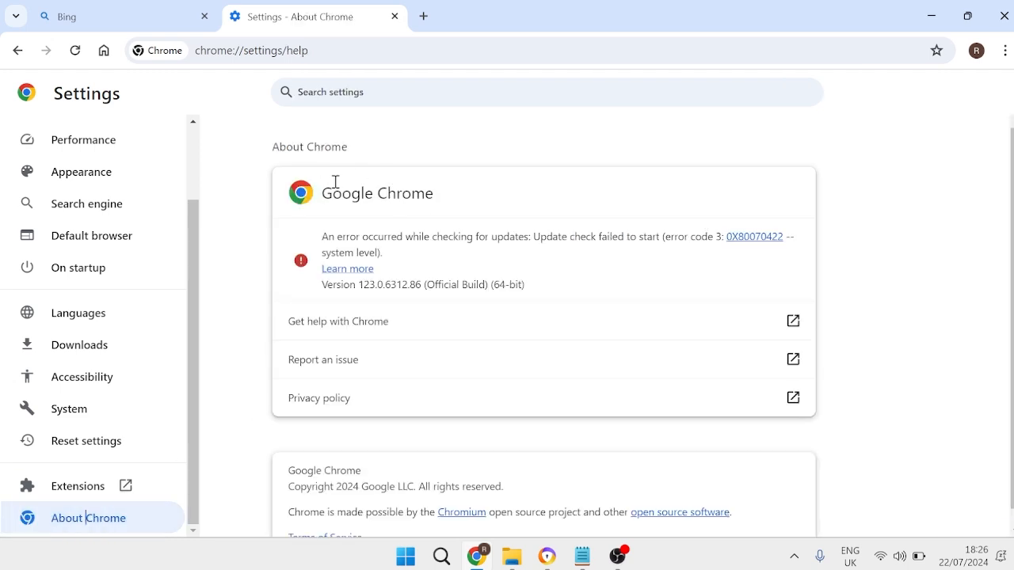
mouse_move(373, 192)
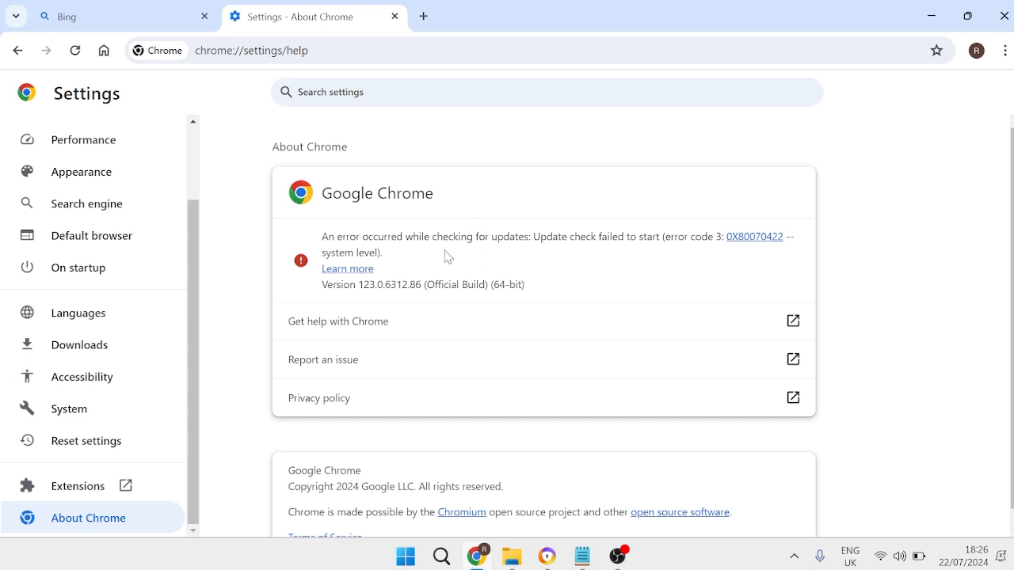
mouse_move(424, 240)
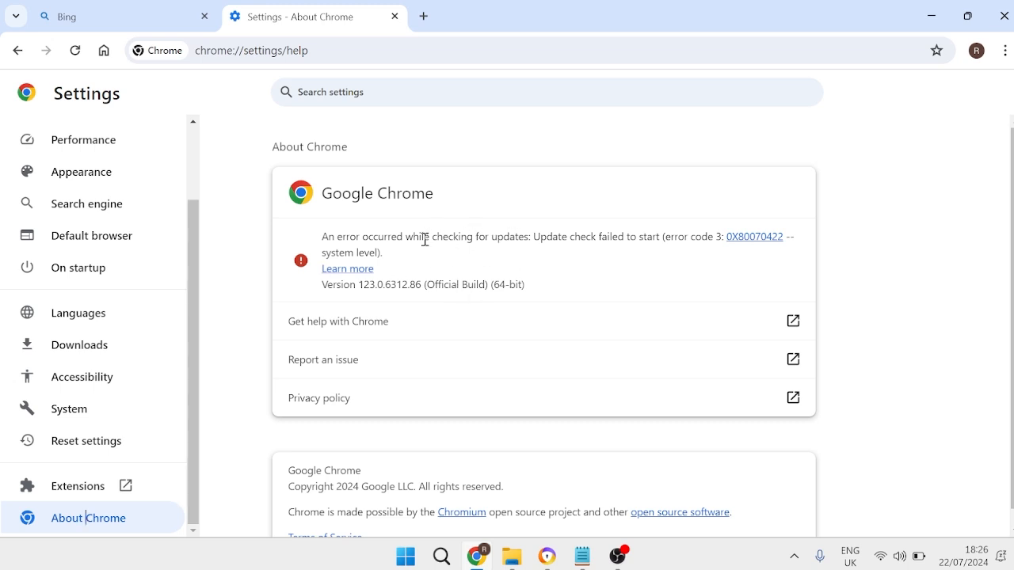
mouse_move(448, 261)
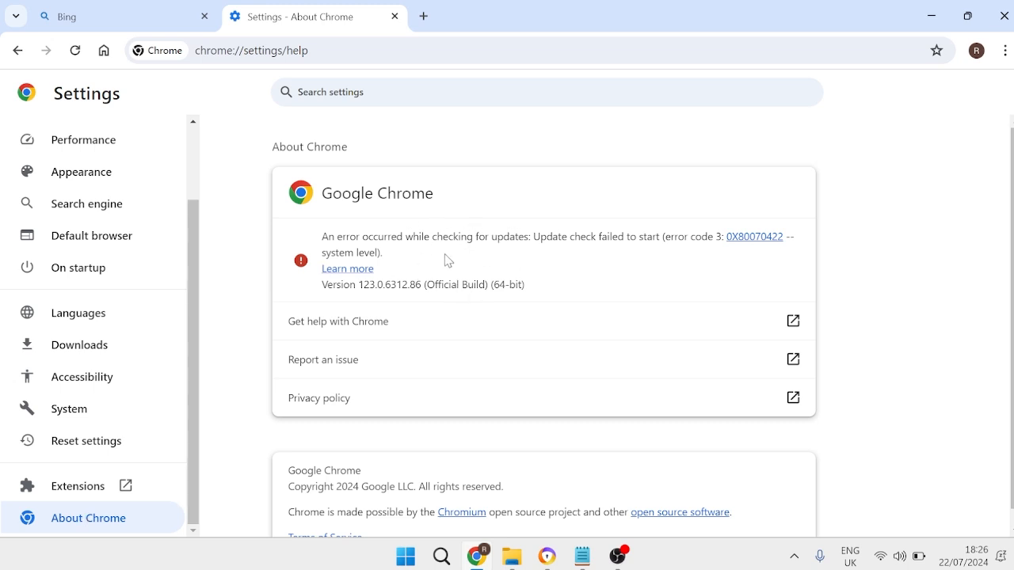
mouse_move(1003, 15)
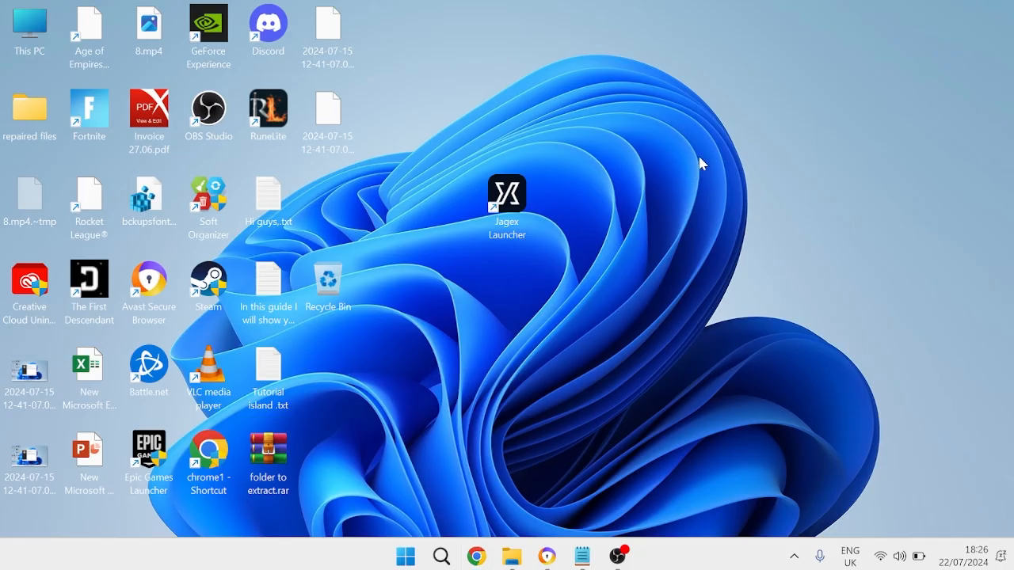
mouse_move(799, 115)
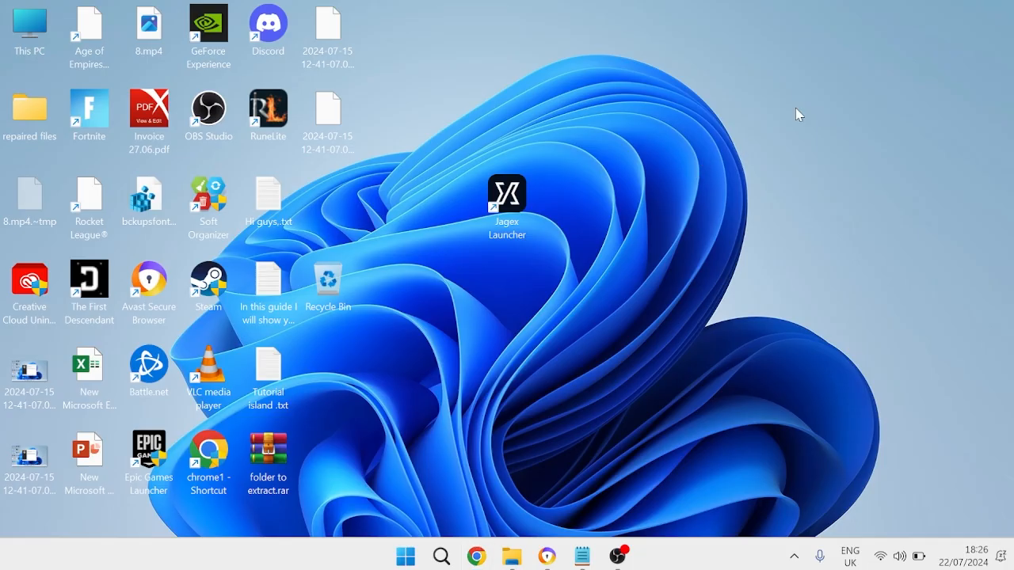
mouse_move(668, 252)
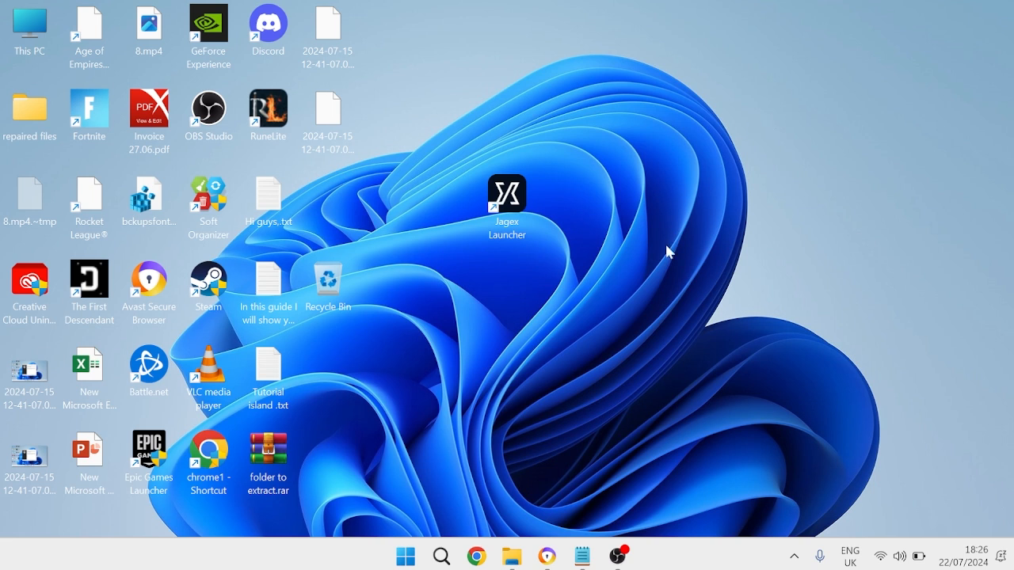
mouse_move(710, 347)
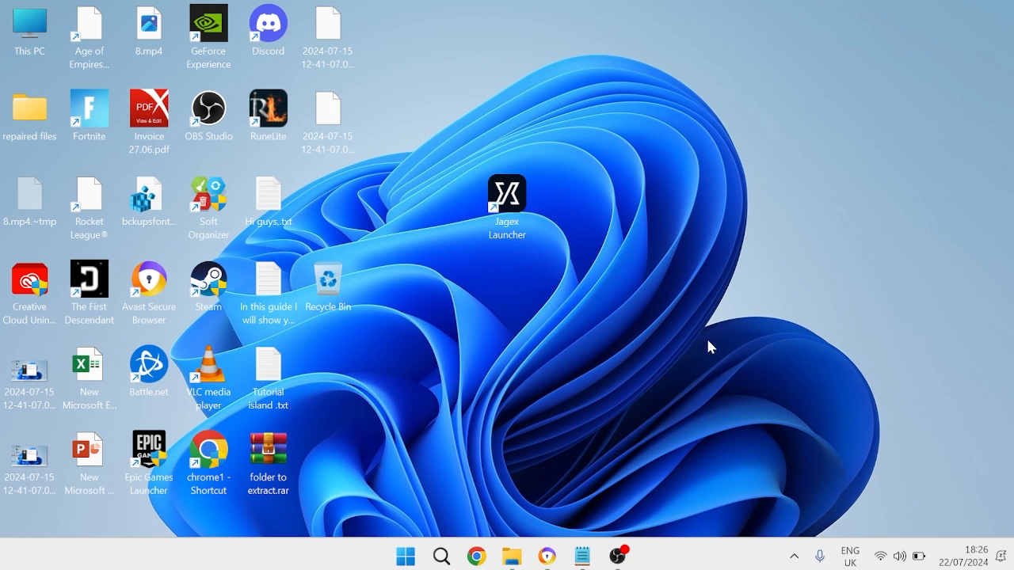